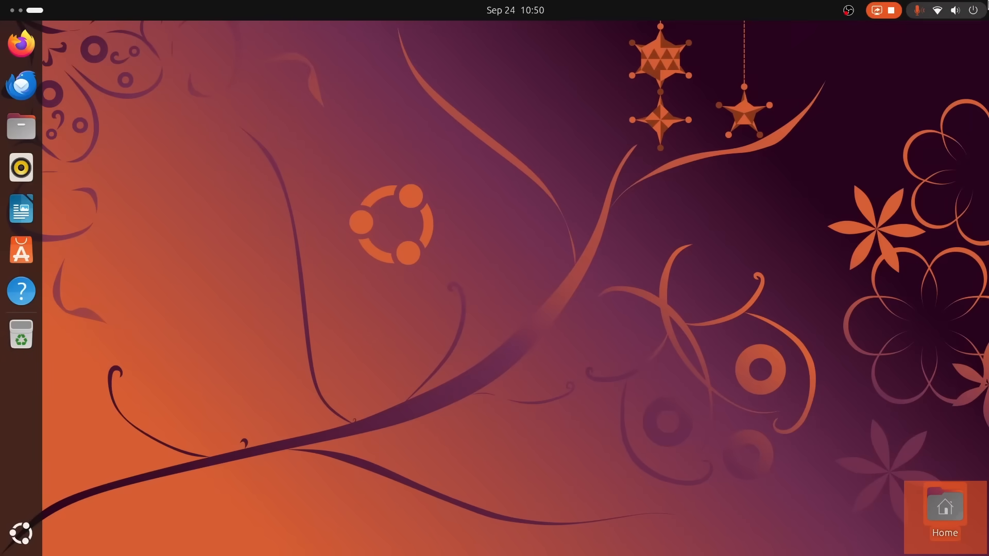
mouse_move(787, 62)
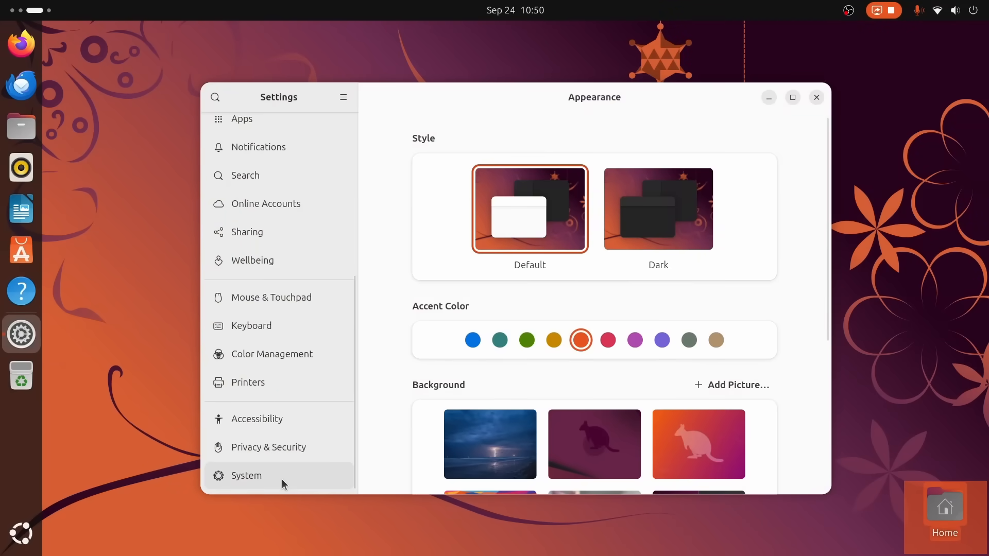
Step: Show the System section of Settings, leading to About with kernel Linux 6.17.0-4-generic
left_click(246, 476)
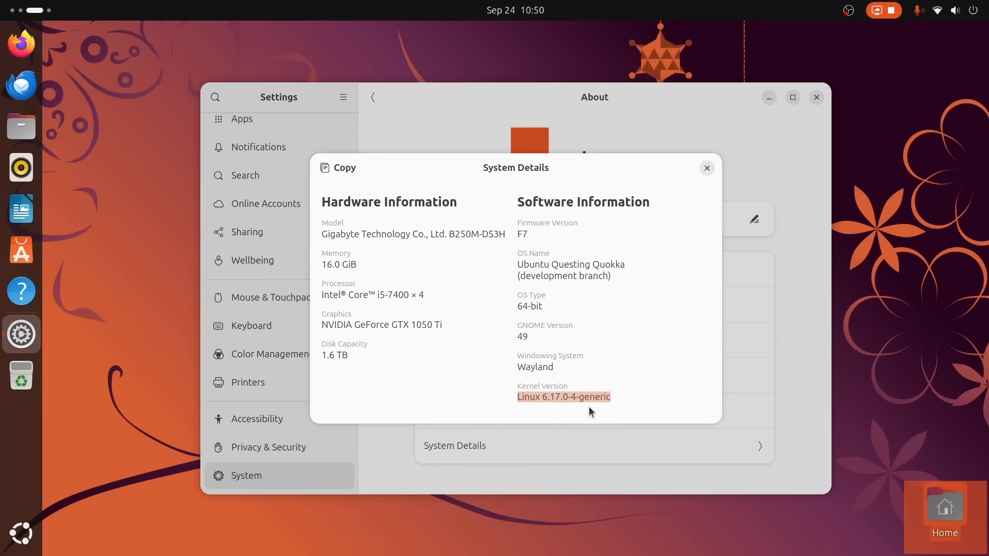
mouse_move(677, 205)
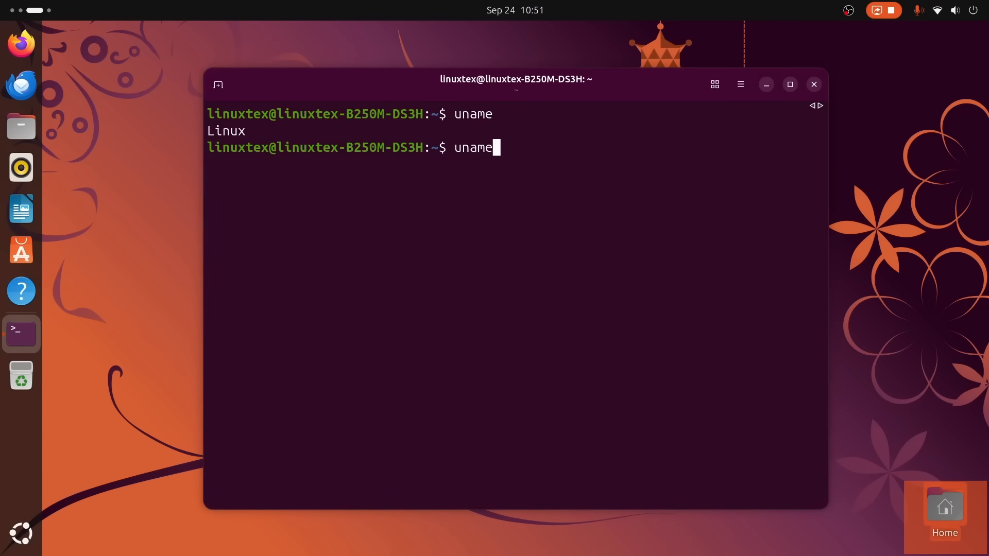
Step: Run uname -r, then mount | grep -E to confirm the root filesystem /dev/sdc3 is btrfs
type("-r")
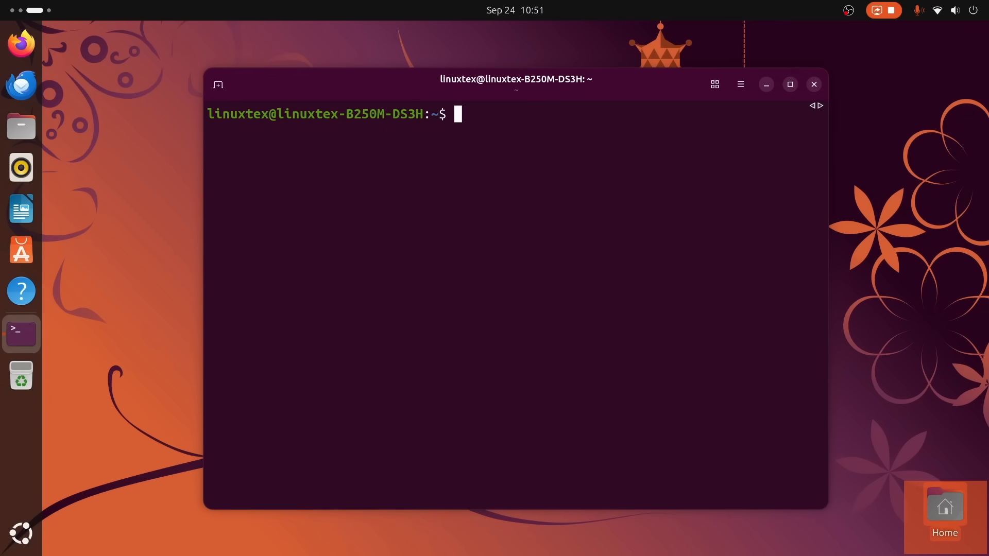
type("mount")
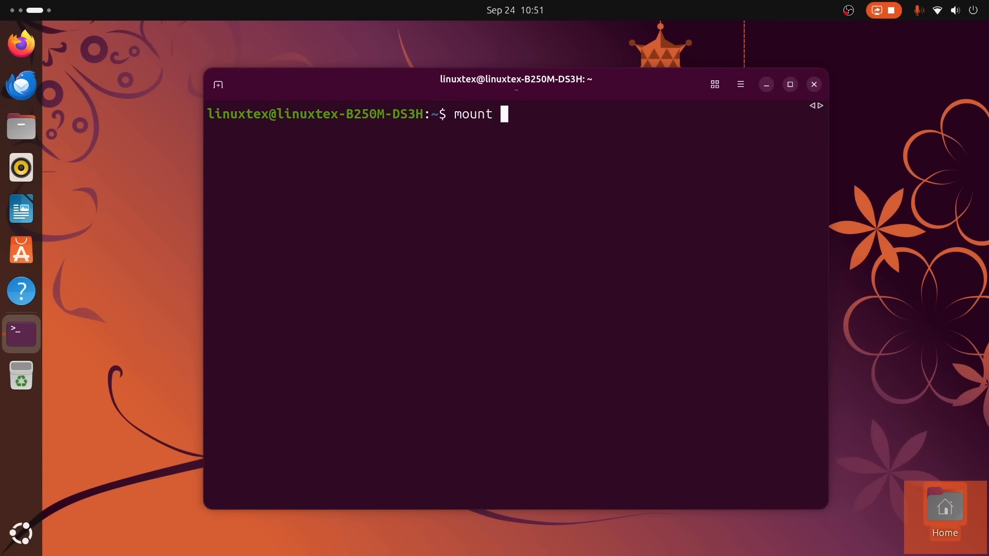
type("| grep")
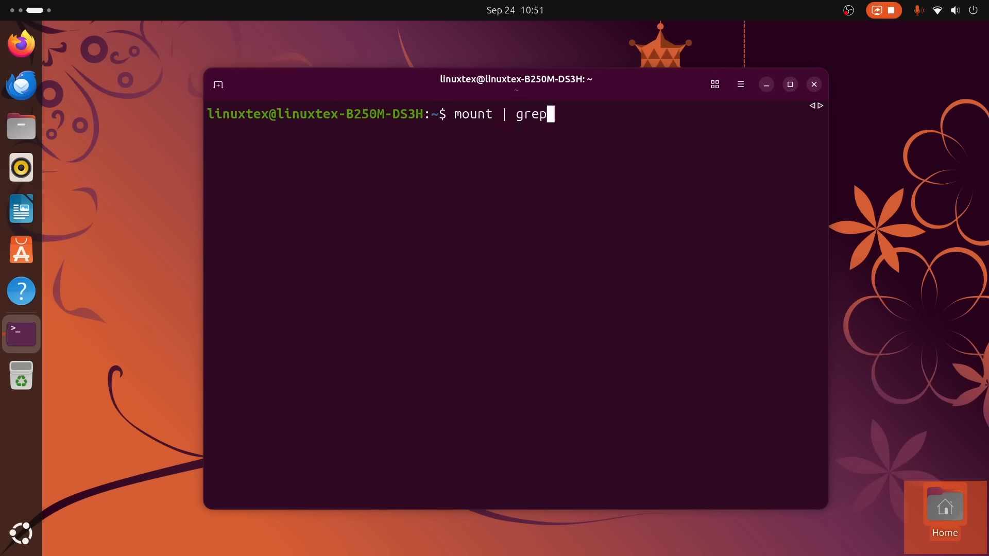
type("-E")
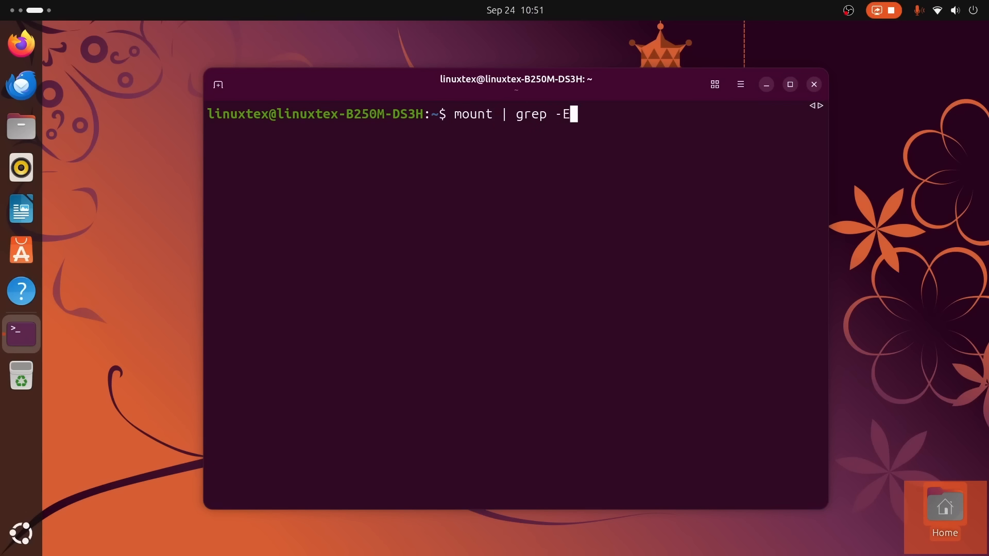
type("'btrfs")
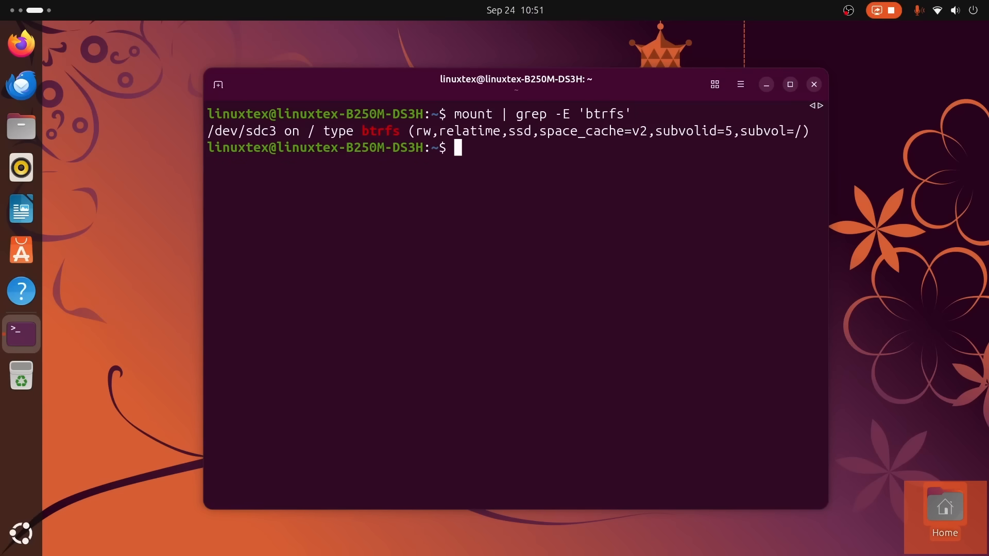
double_click(381, 131)
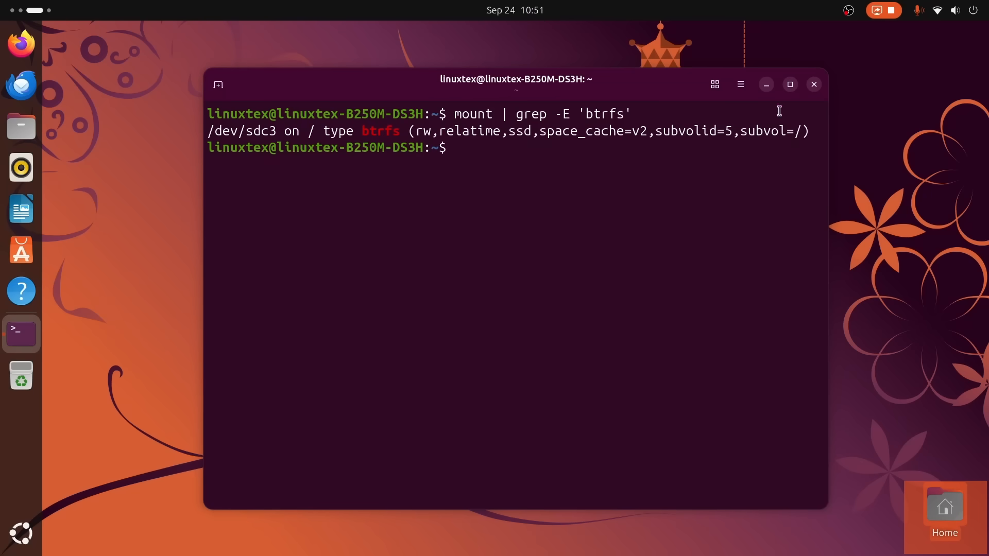
left_click(814, 85)
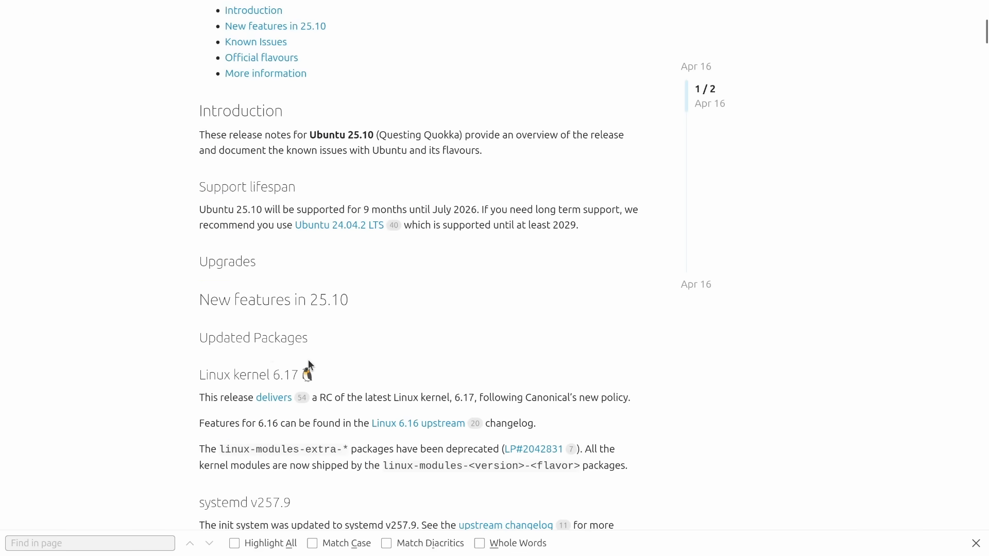
scroll("down", 3)
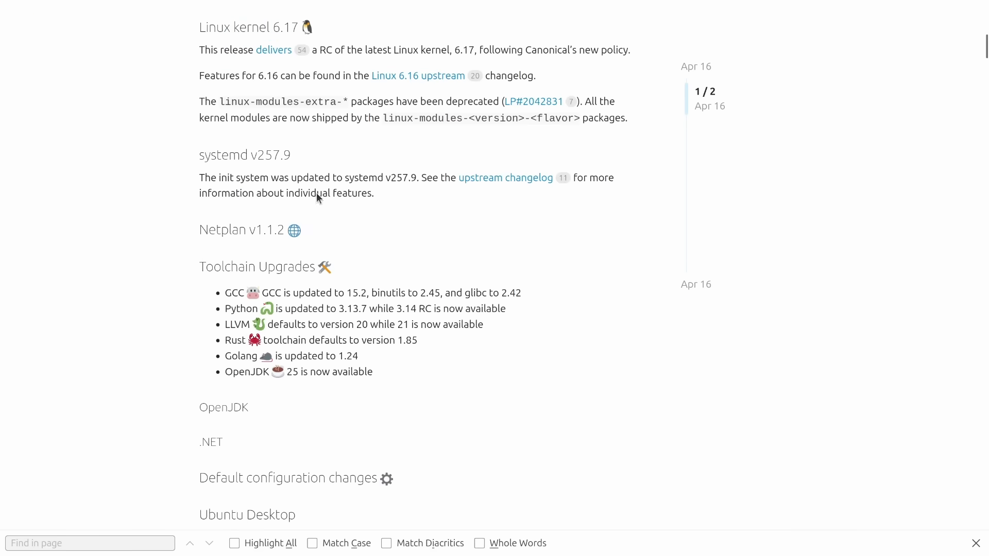
scroll("up", 3)
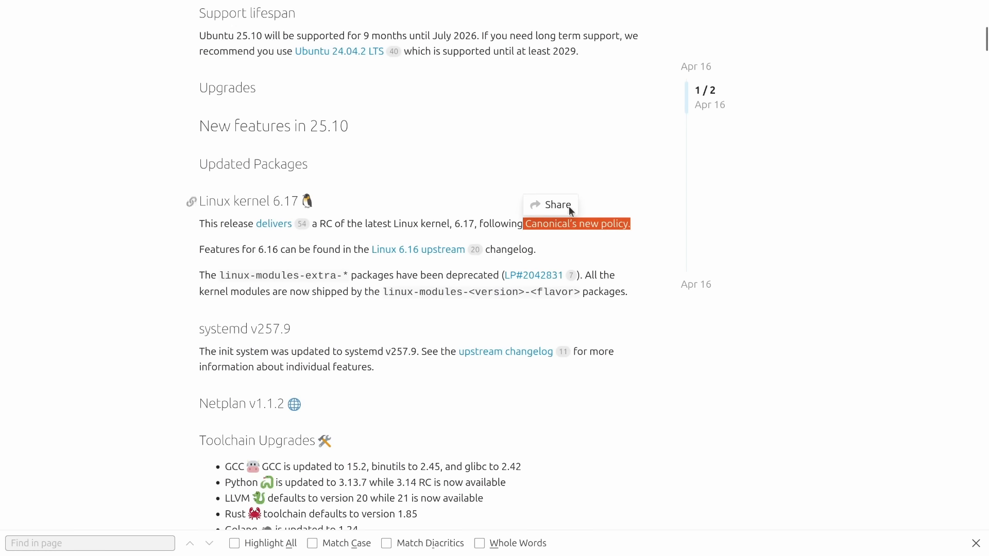
mouse_move(432, 254)
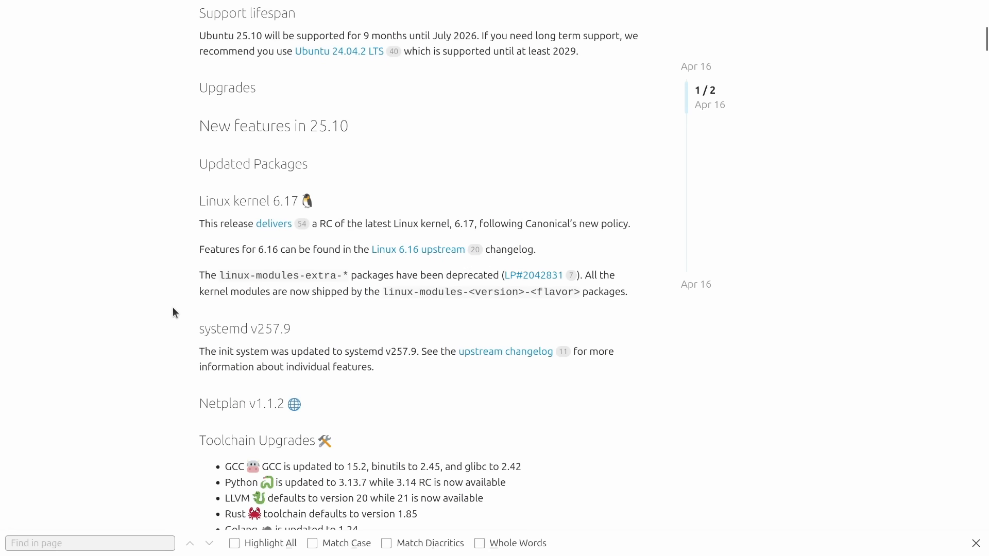
scroll("down", 3)
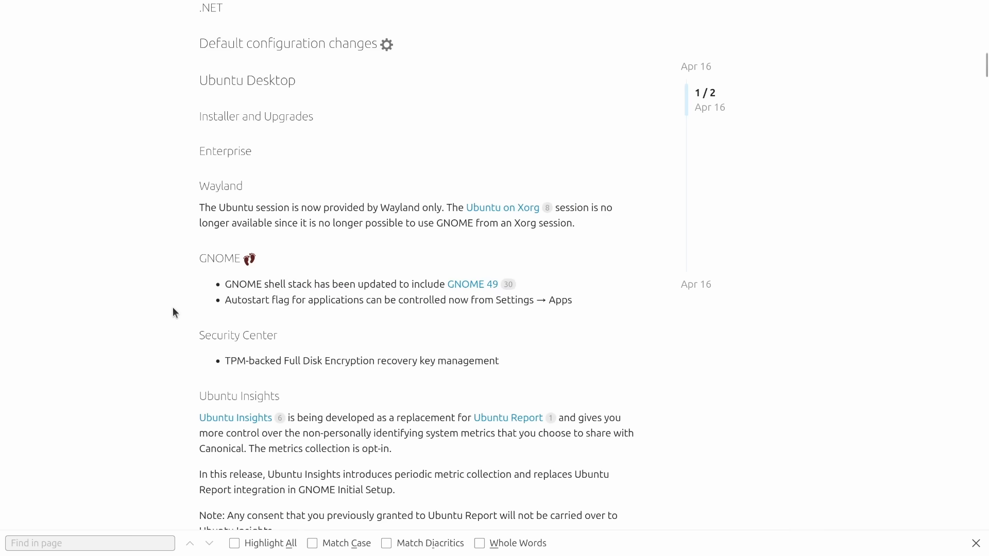
scroll("down", 3)
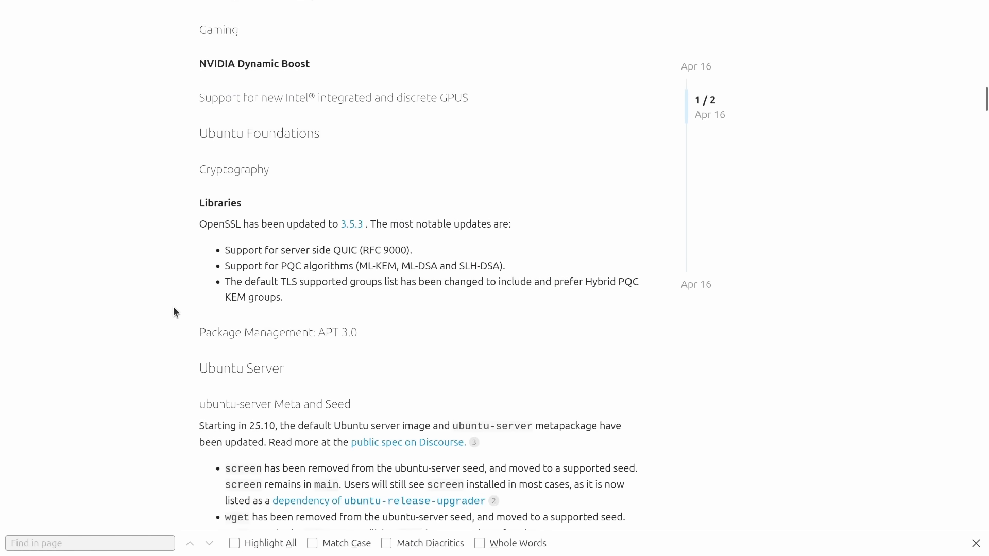
scroll("down", 3)
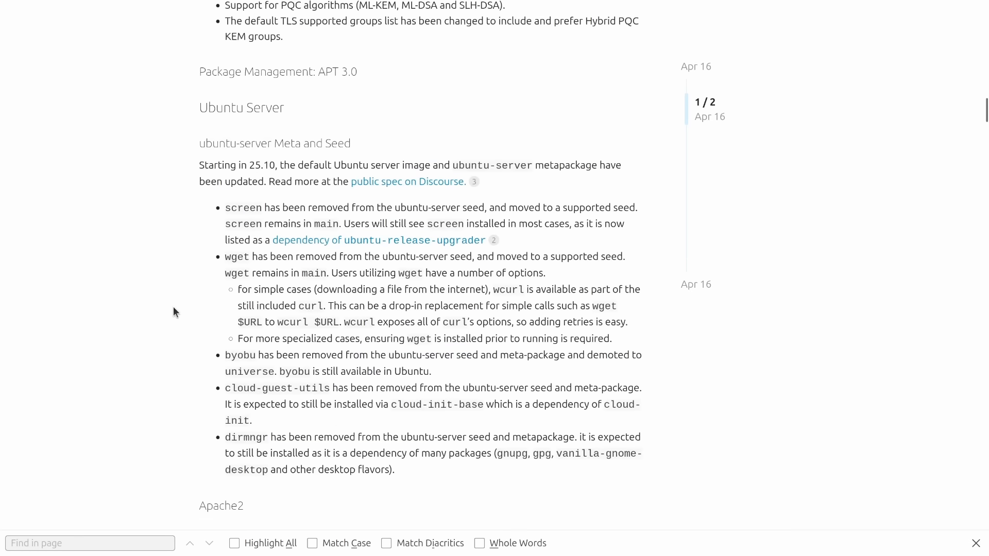
scroll("down", 3)
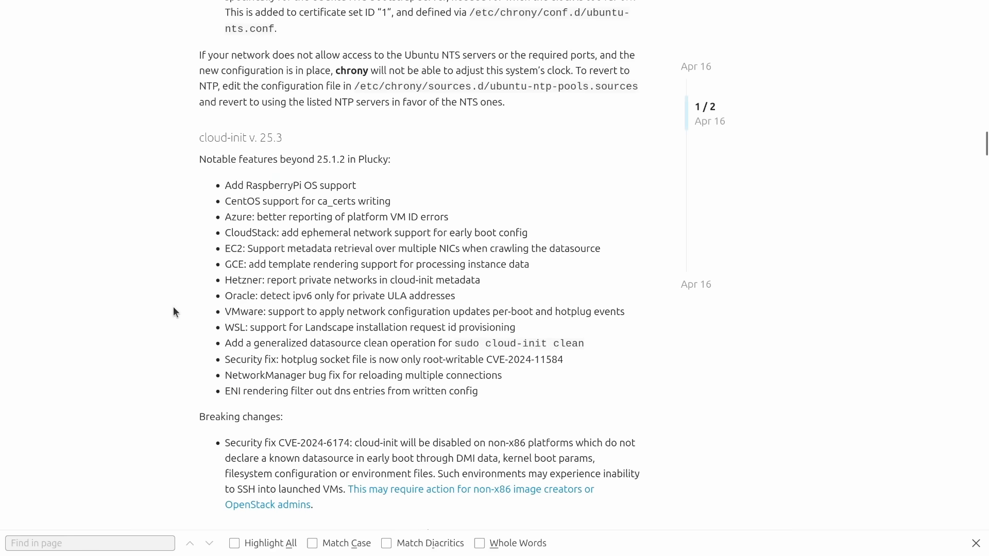
scroll("down", 3)
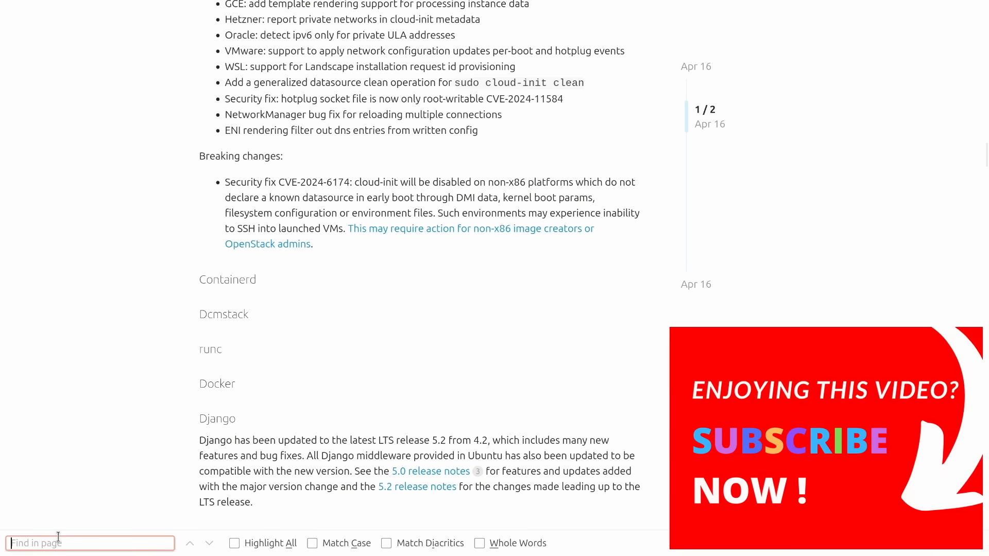
Step: Find 'risc-v' in the release notes and step through its 2 matches to the RISC-V section
type("risc-v")
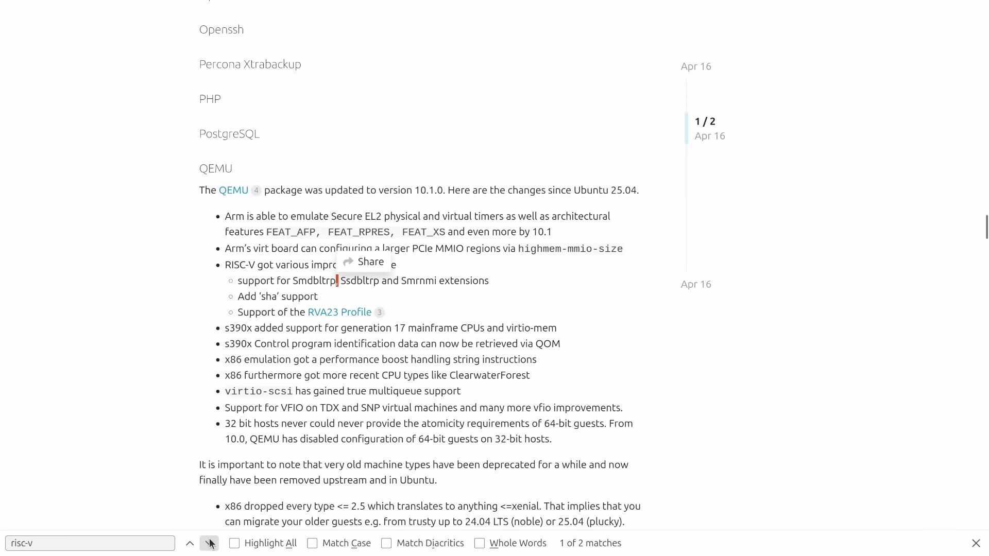
left_click(208, 544)
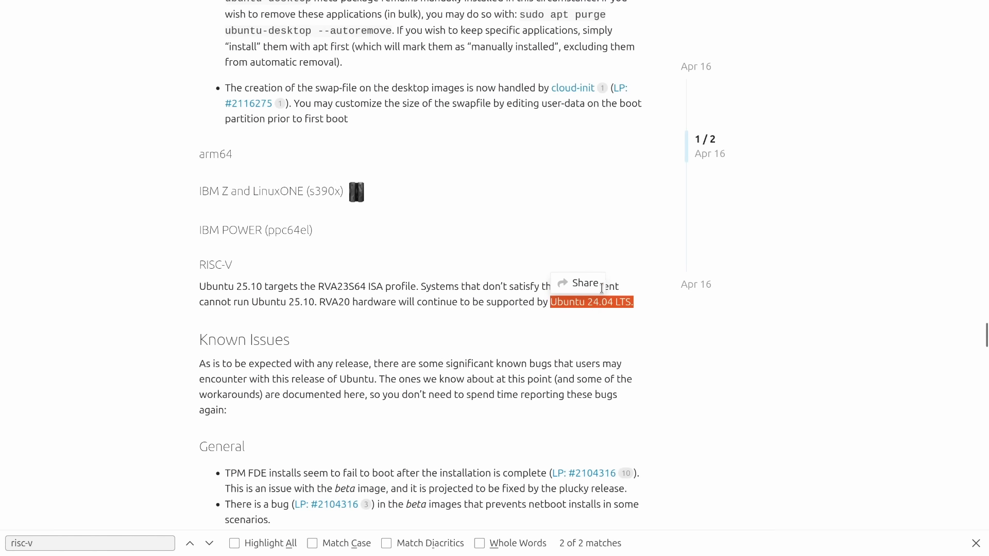
mouse_move(603, 320)
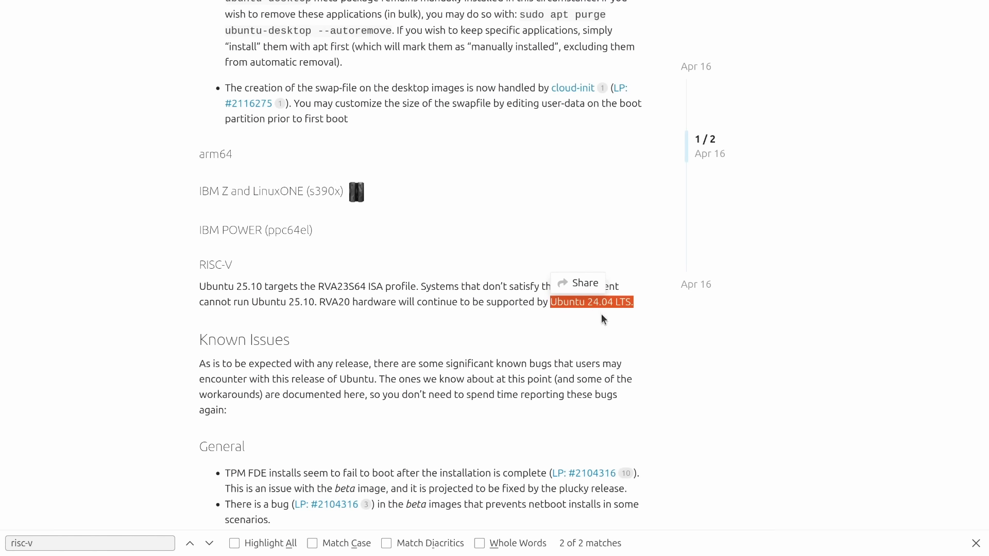
mouse_move(358, 348)
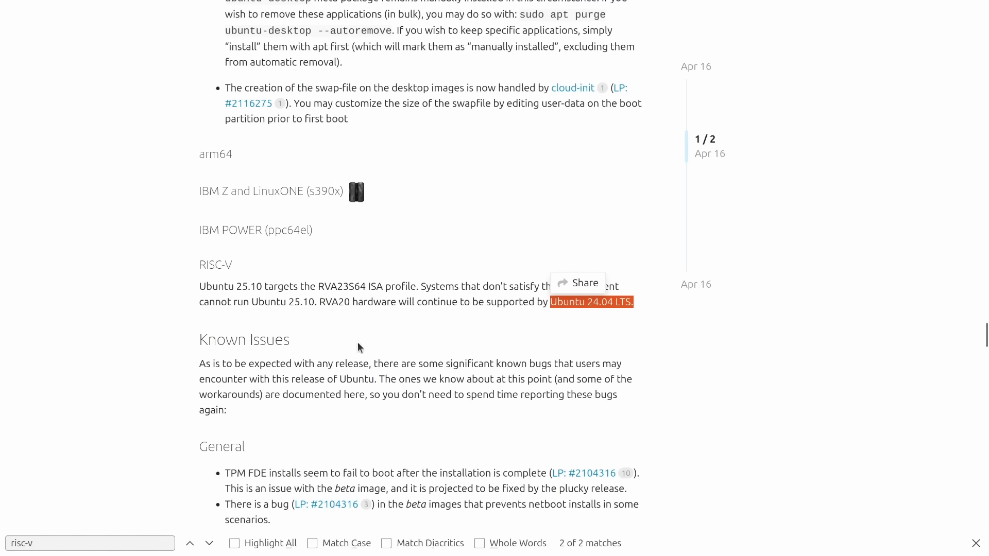
left_click(193, 543)
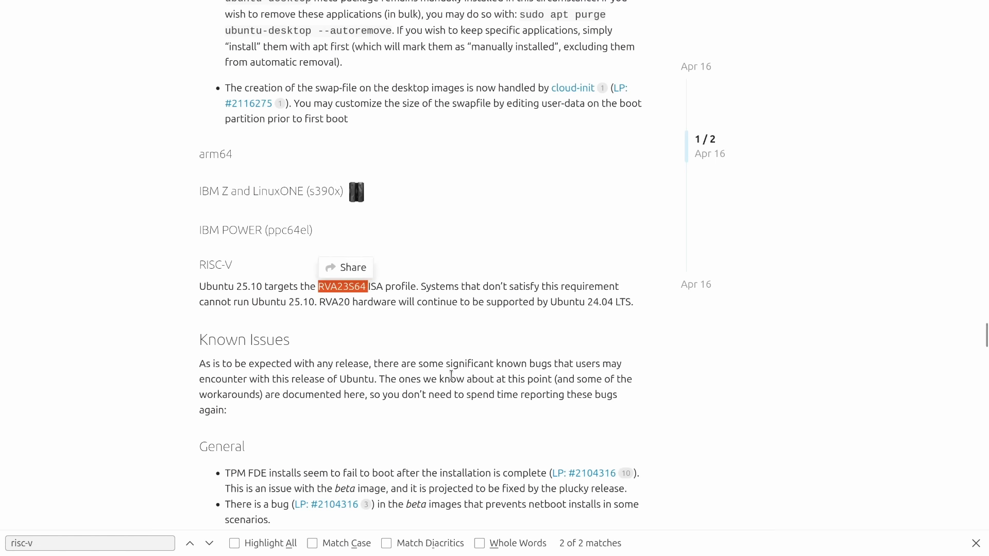
mouse_move(600, 453)
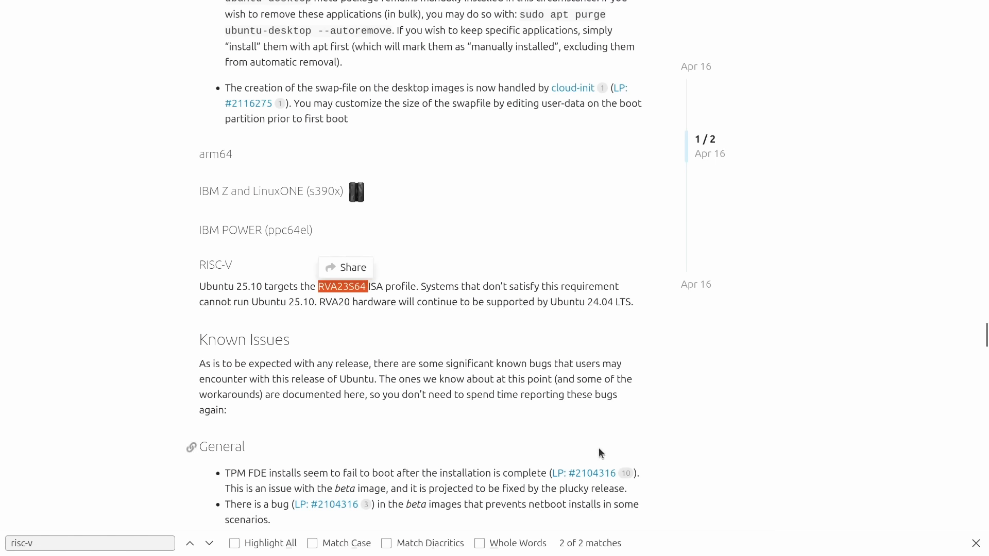
mouse_move(713, 430)
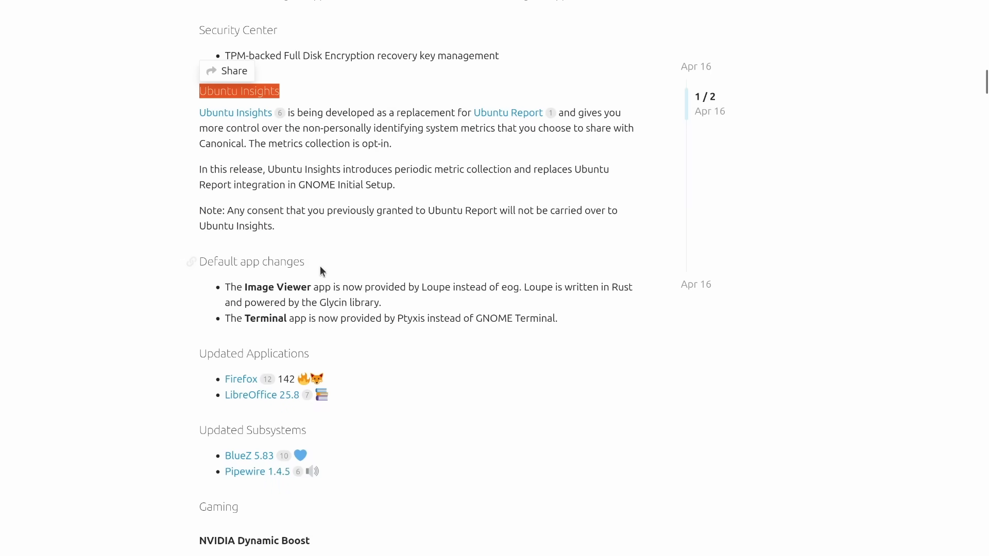
mouse_move(327, 164)
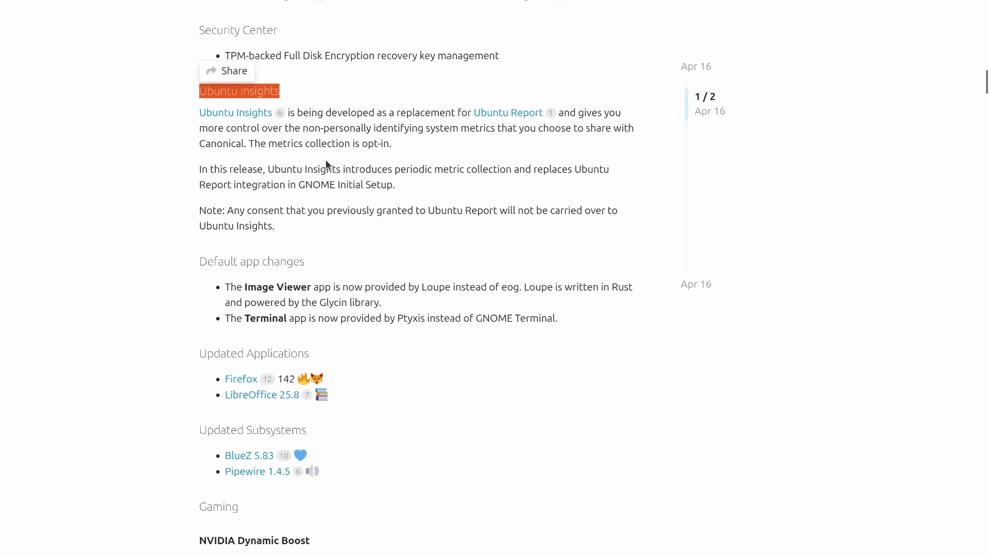
mouse_move(394, 172)
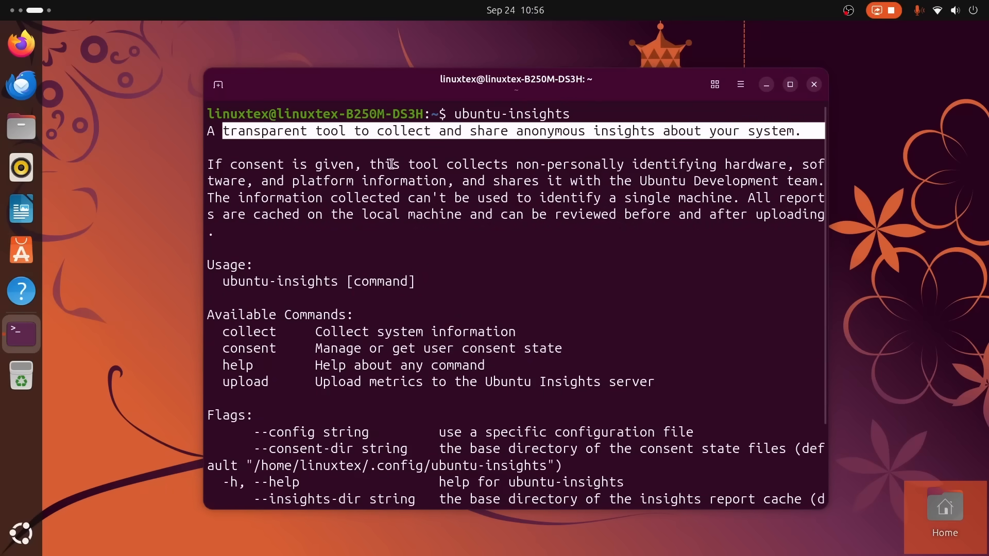
mouse_move(517, 168)
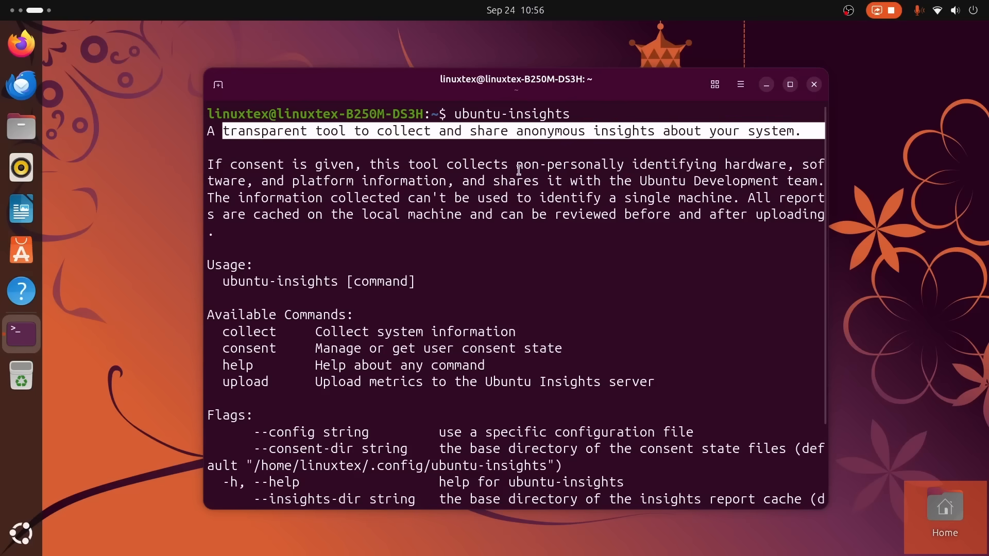
Step: Highlight the help command in the ubuntu-insights output listing collect, consent, help, upload
double_click(569, 164)
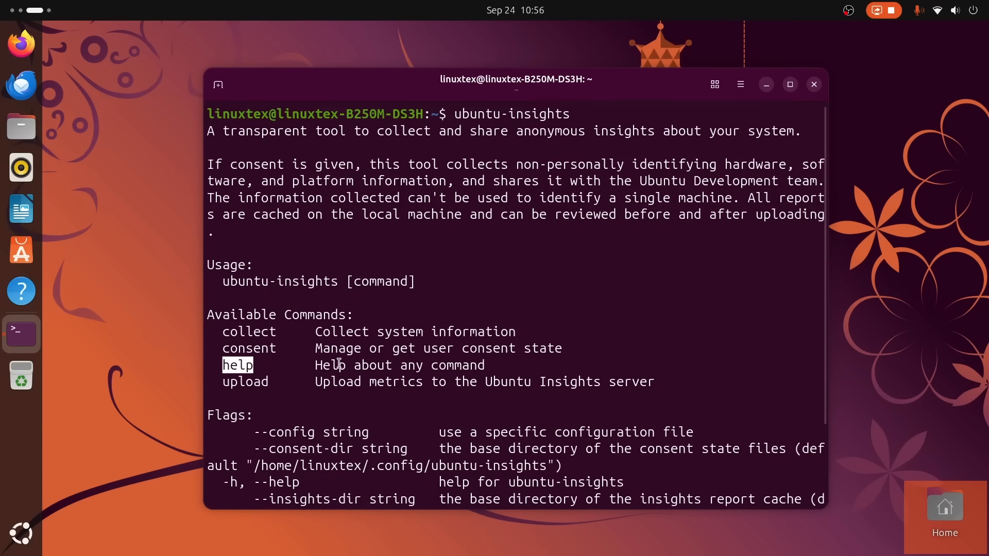
left_click(814, 85)
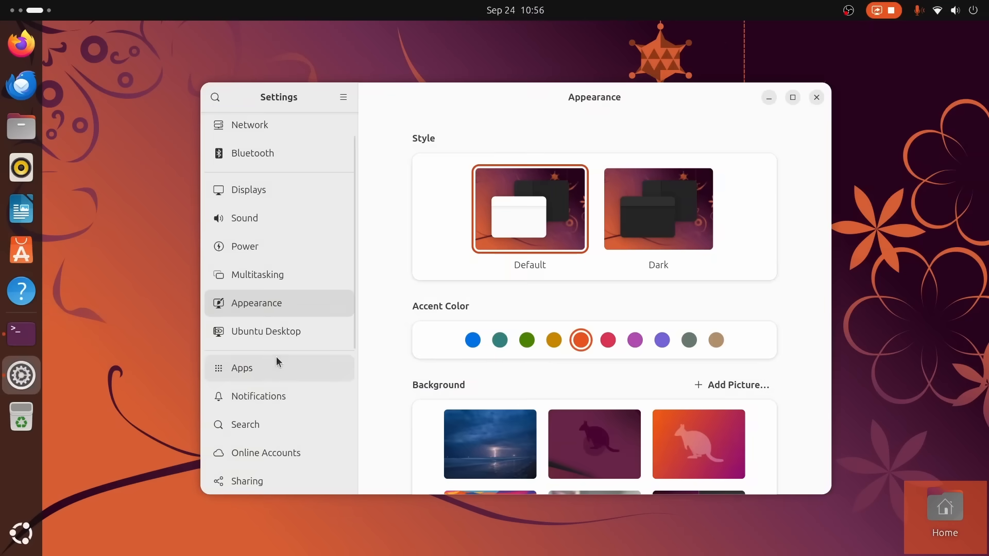
Step: Show Privacy & Security > Diagnostics, with error reports to Canonical set to Manual
left_click(288, 447)
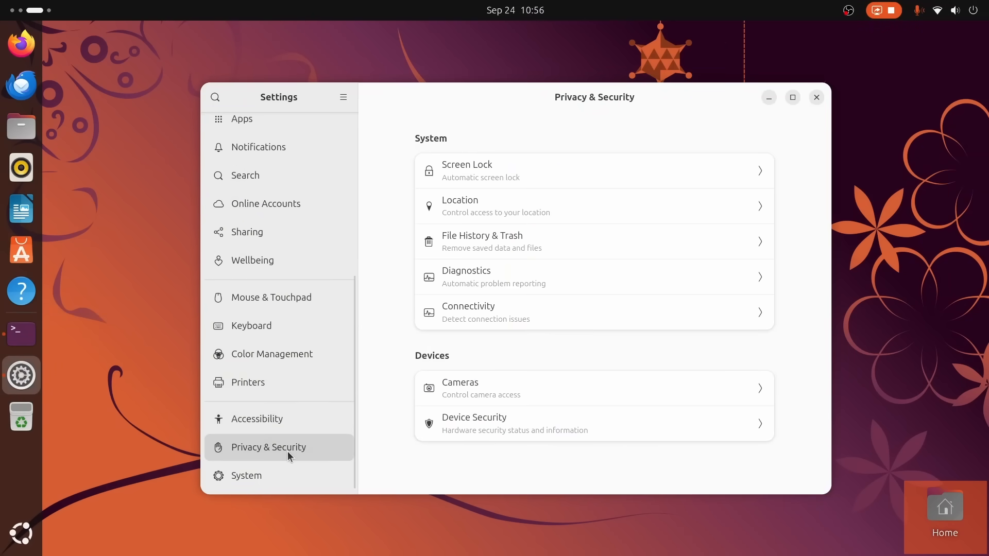
left_click(594, 276)
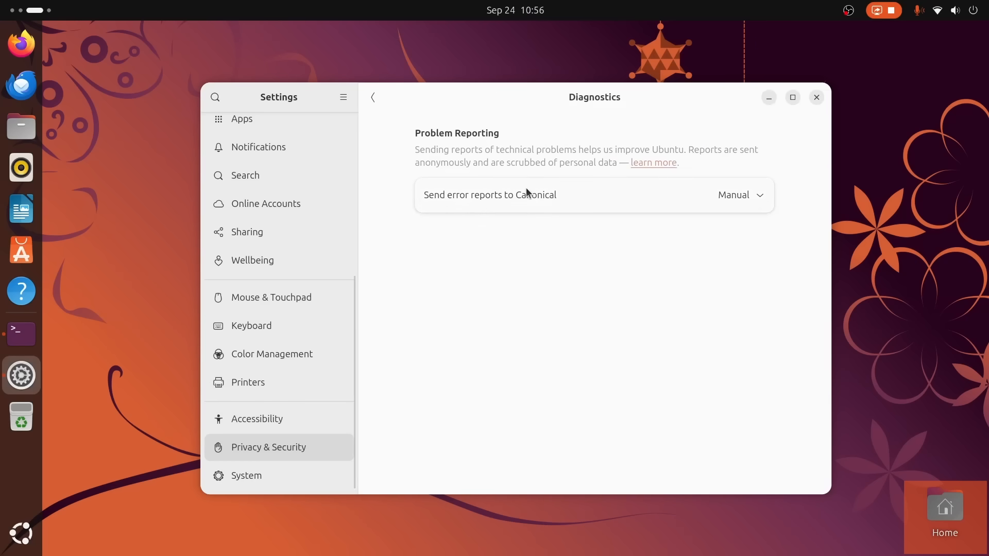
left_click(739, 194)
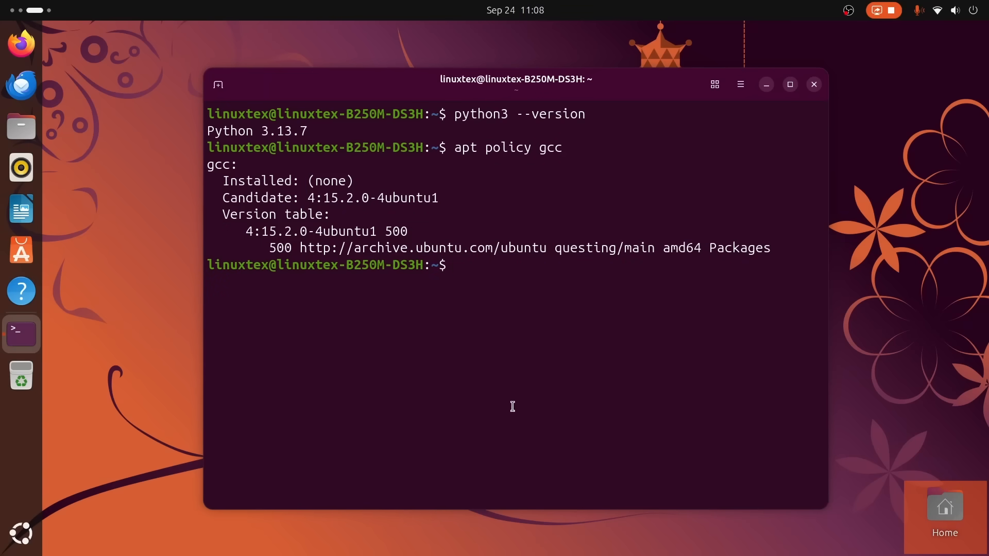
Step: Query apt policy for clang and llvm, showing clang candidate 1:20.0-63ubuntu1
type("apt policy clang")
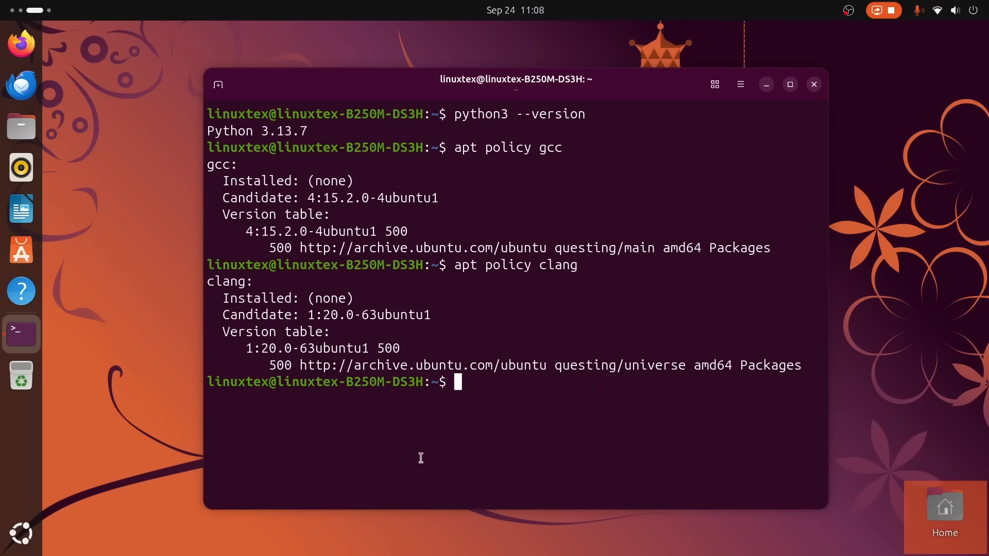
type("apt policy llv")
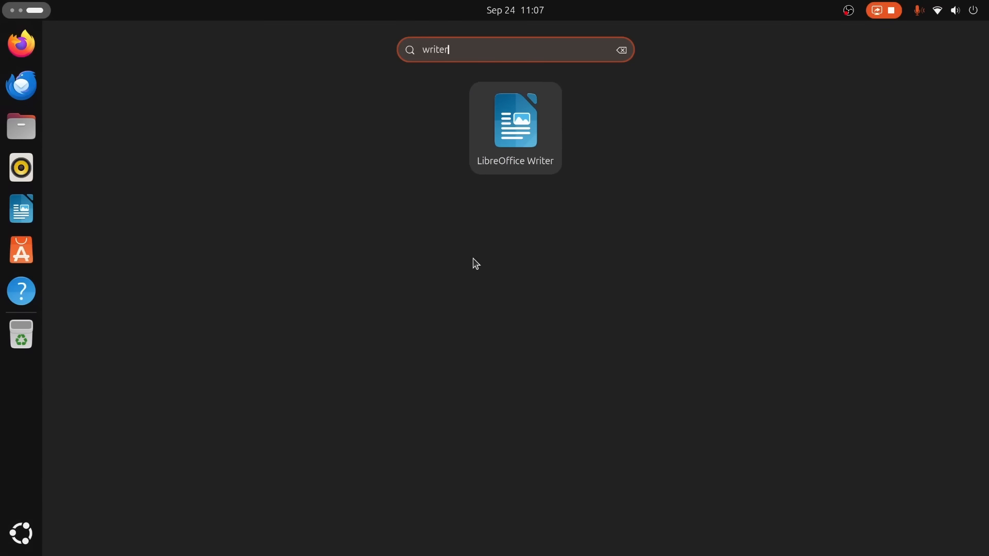
Step: Launch LibreOffice Writer from the 'writer' search, opening a blank Untitled 1 document
left_click(401, 53)
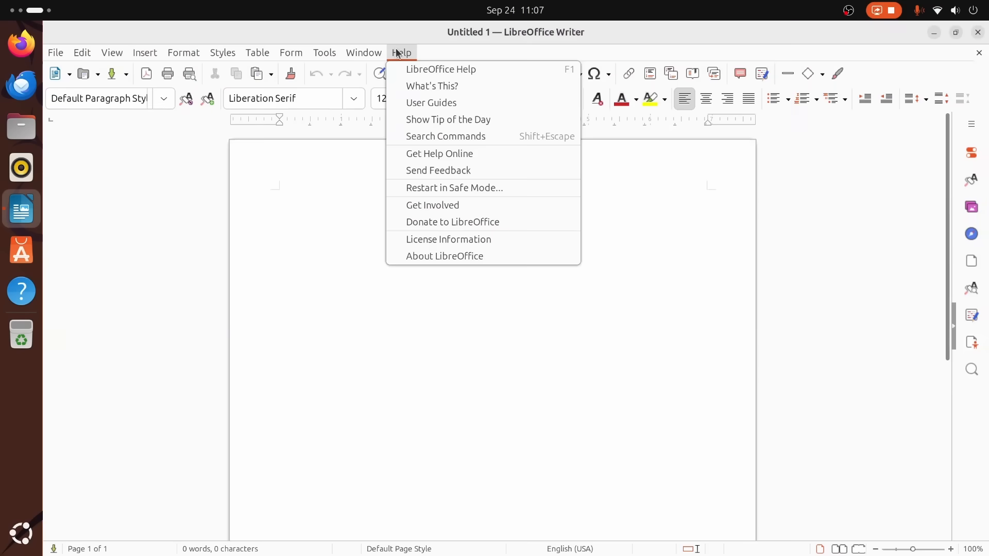
left_click(445, 255)
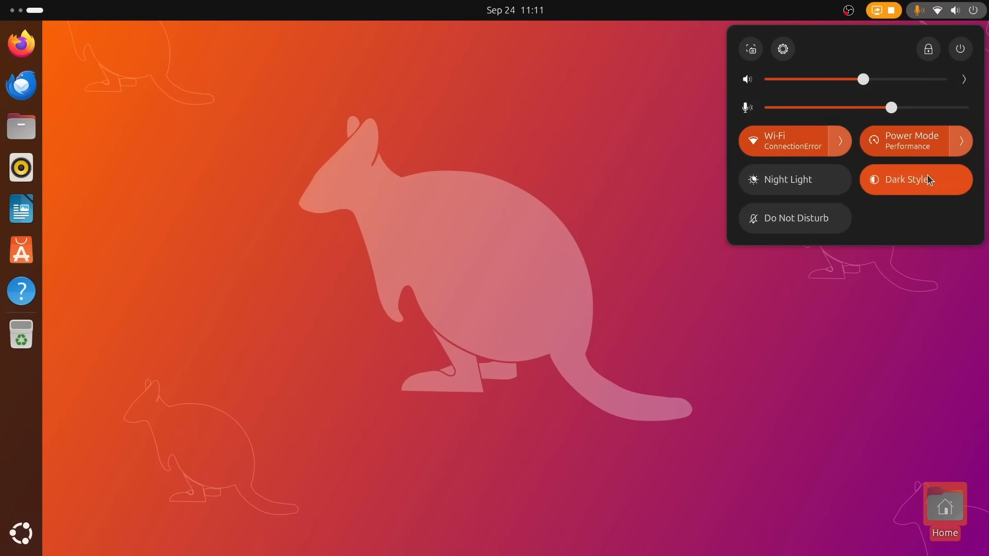
Step: Turn Dark Style off in quick settings and return to the desktop
left_click(917, 179)
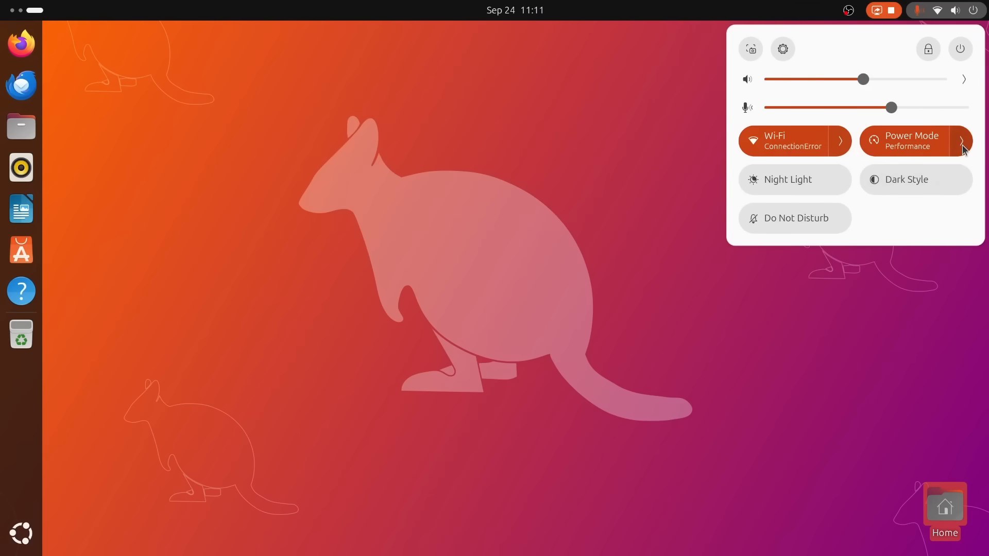
left_click(647, 191)
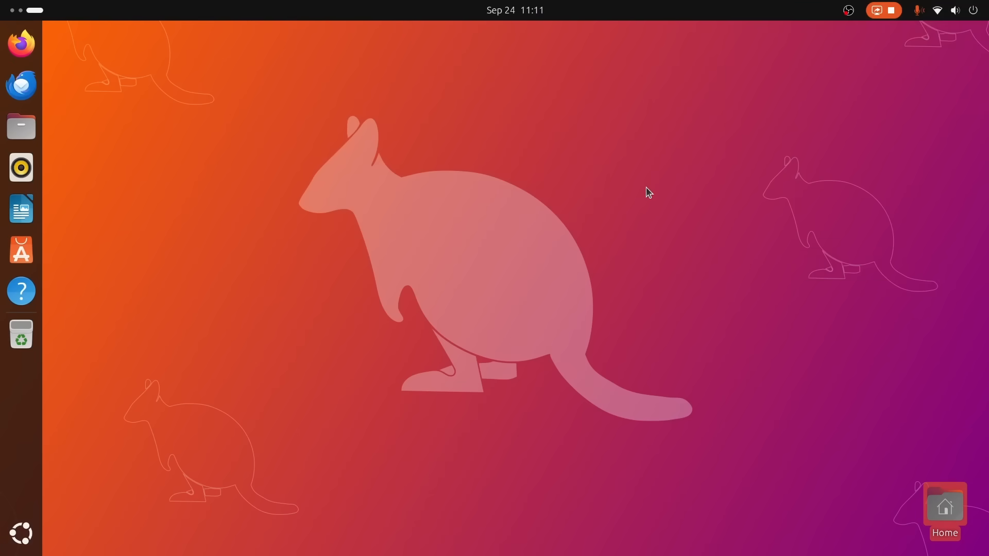
left_click(515, 9)
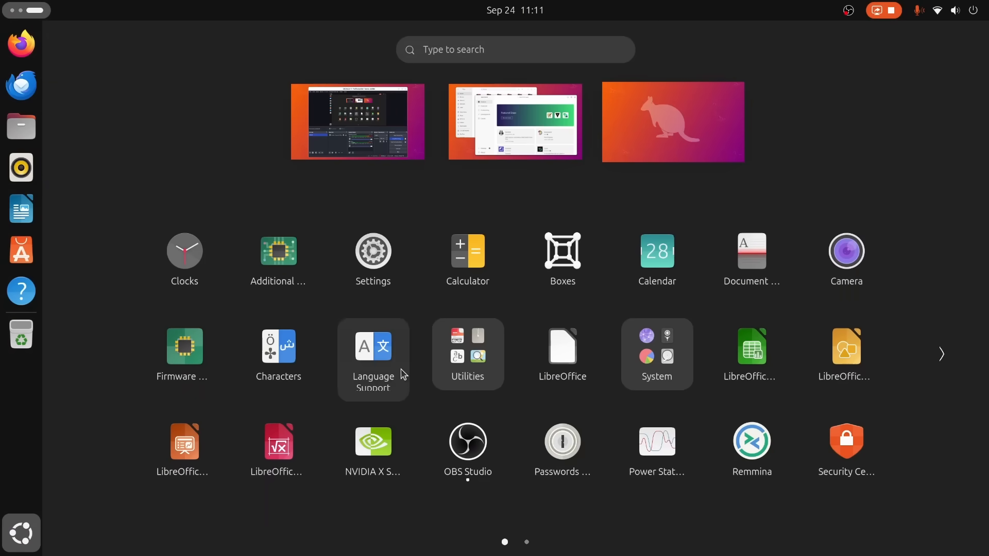
Step: Browse the System app folder (Backups, Disks, Logs, Sysprof, System Monitor) in the app grid
left_click(941, 354)
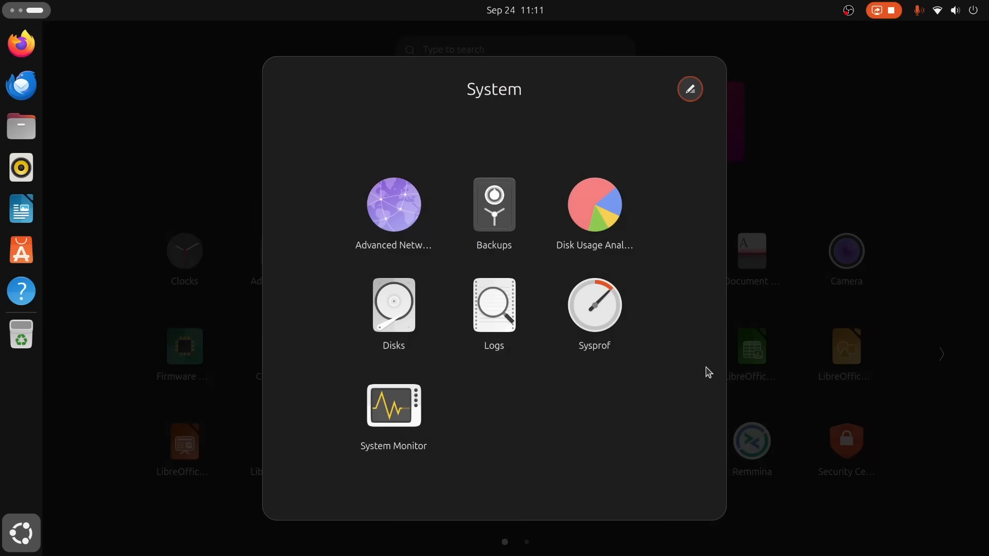
left_click(709, 371)
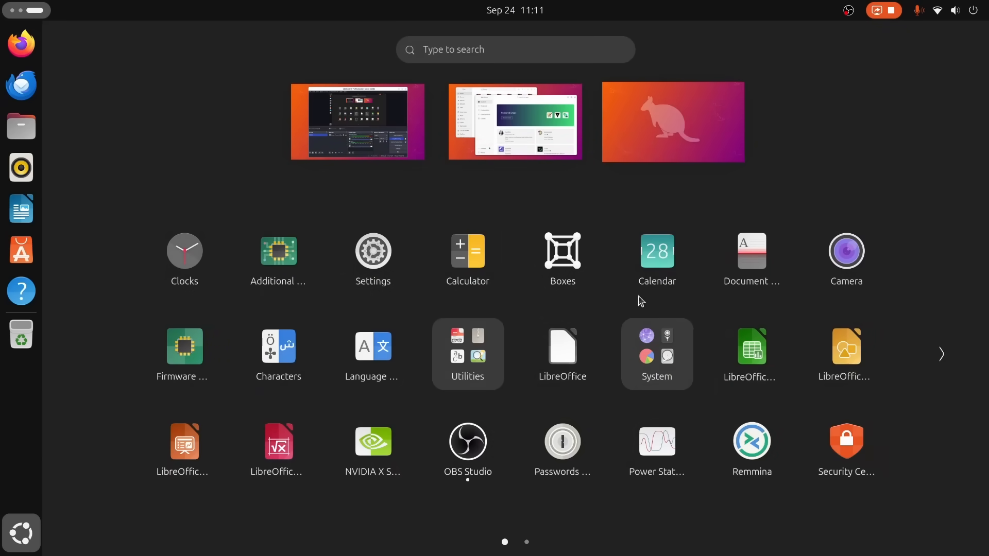
left_click(21, 126)
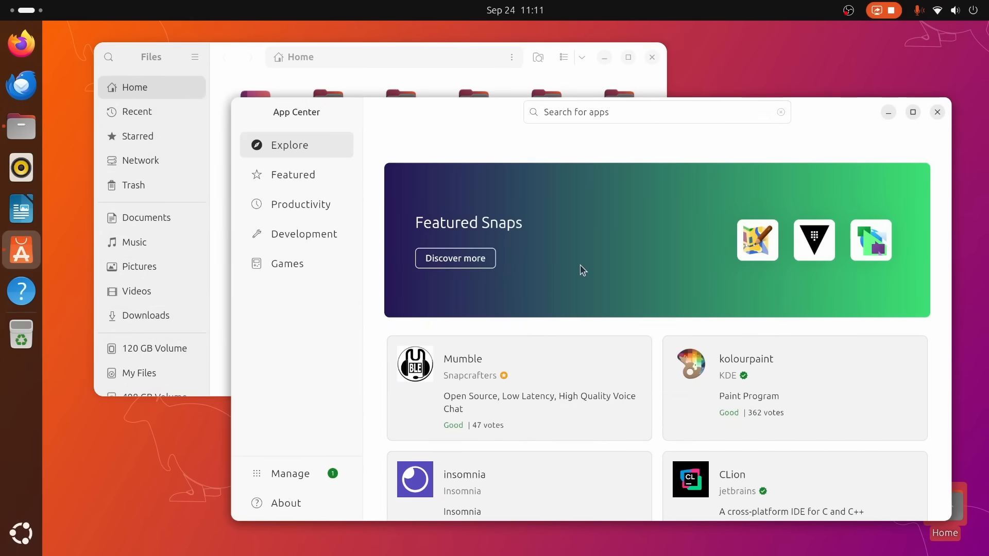
Step: Browse App Center's Featured category, sorted by relevance, starting with josm and vault
left_click(293, 174)
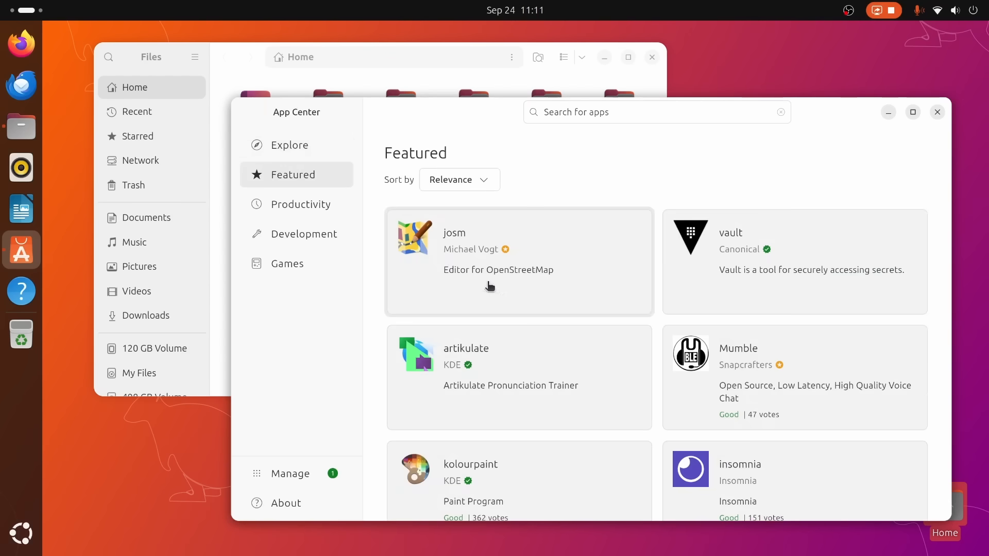